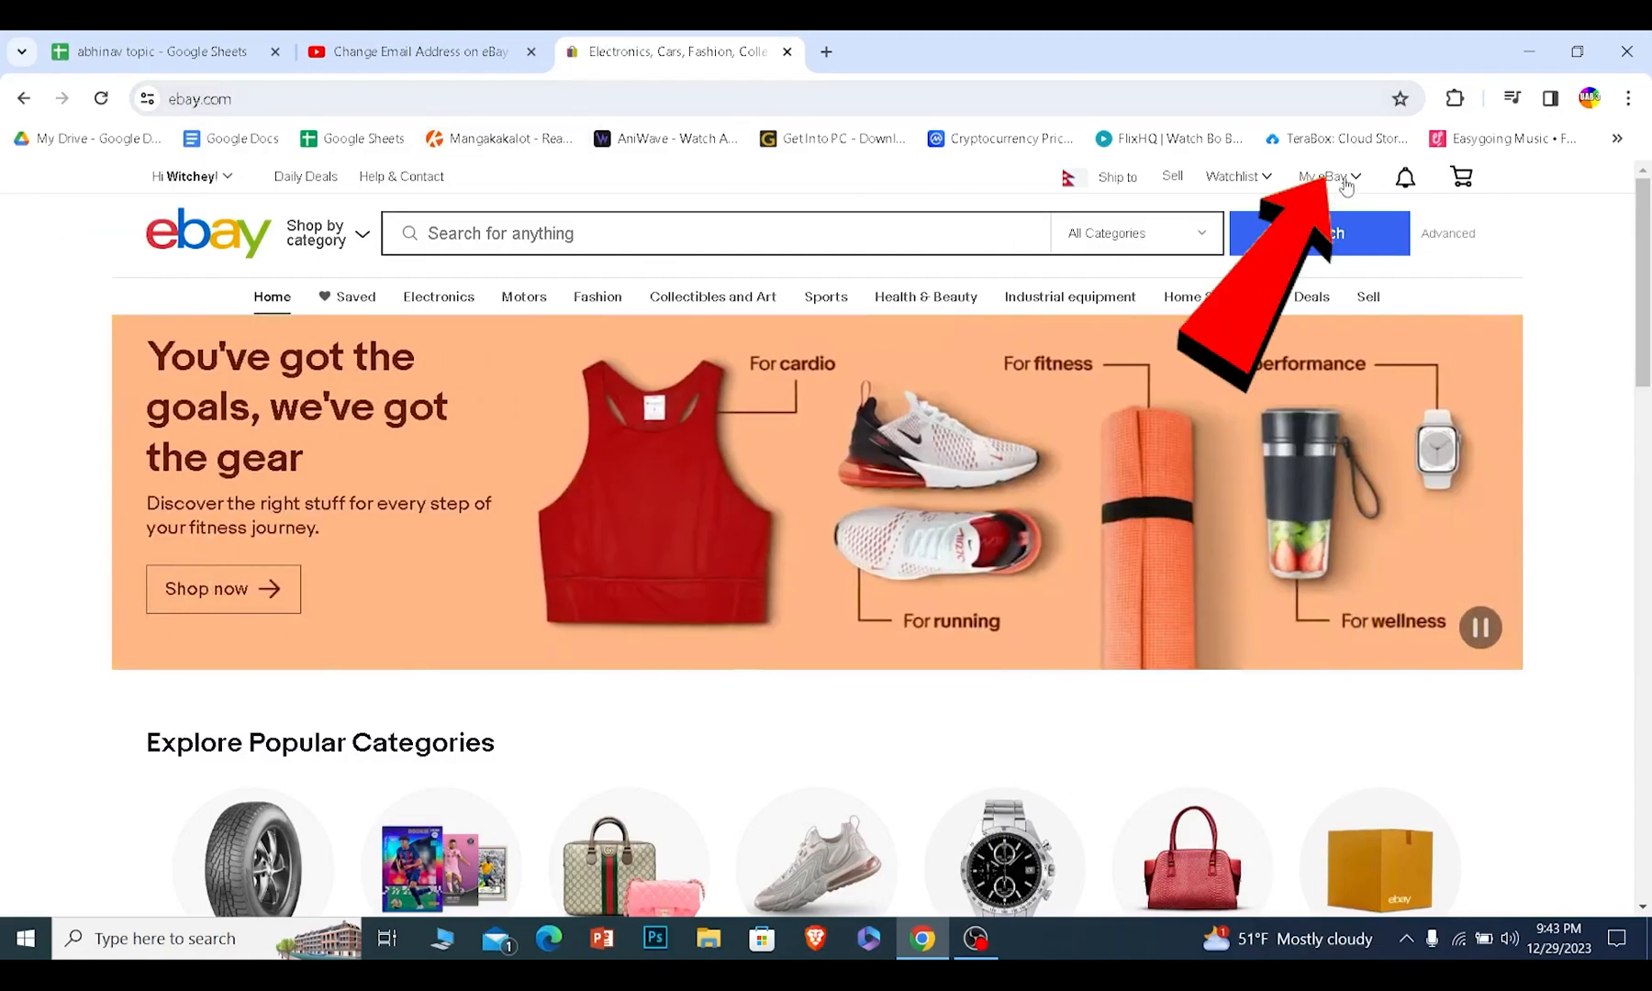
Go from My eBay to the Account tab's Personal information page
click(1324, 176)
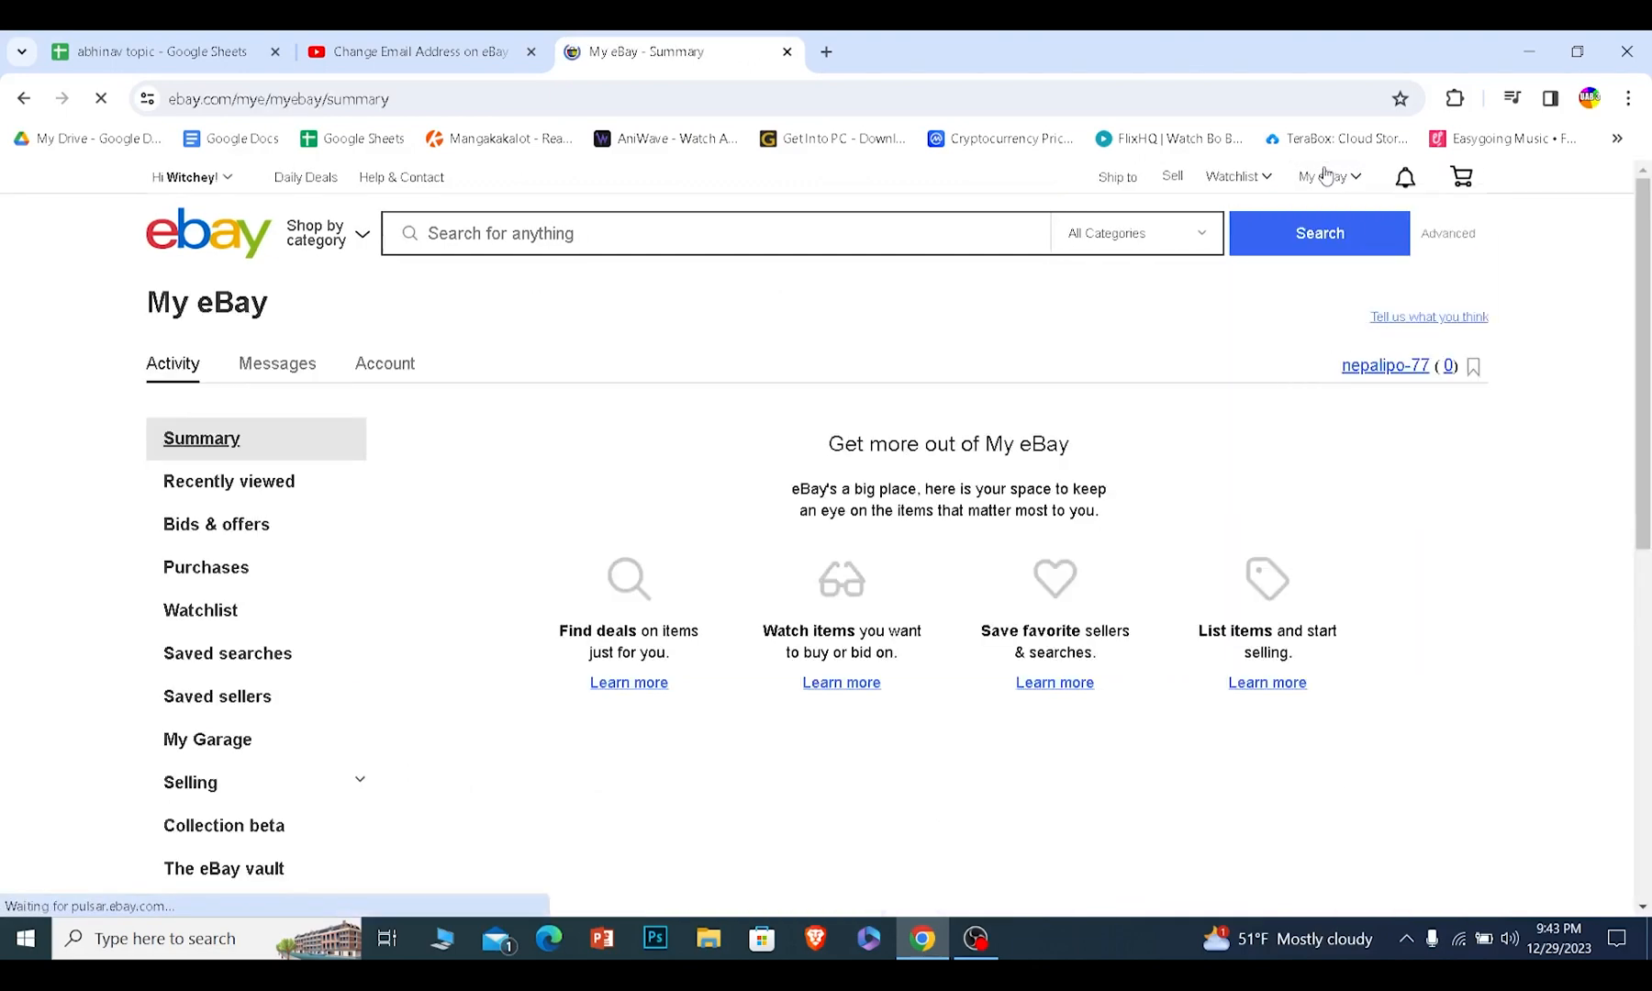
mouse_move(429, 277)
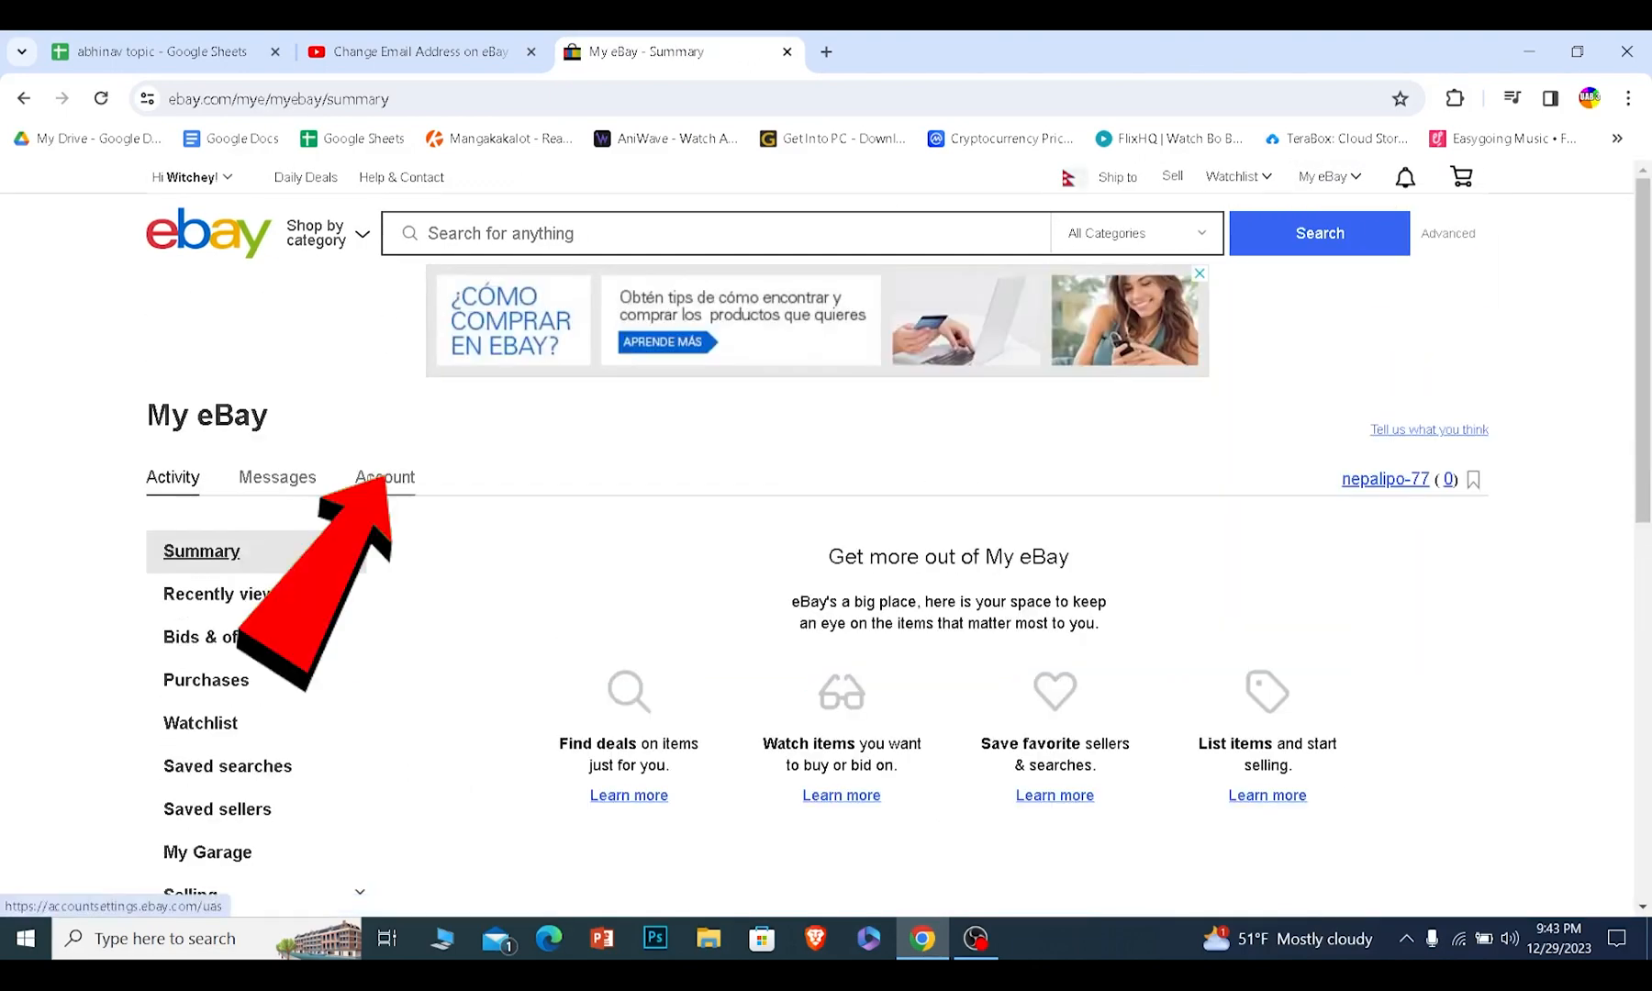
click(385, 477)
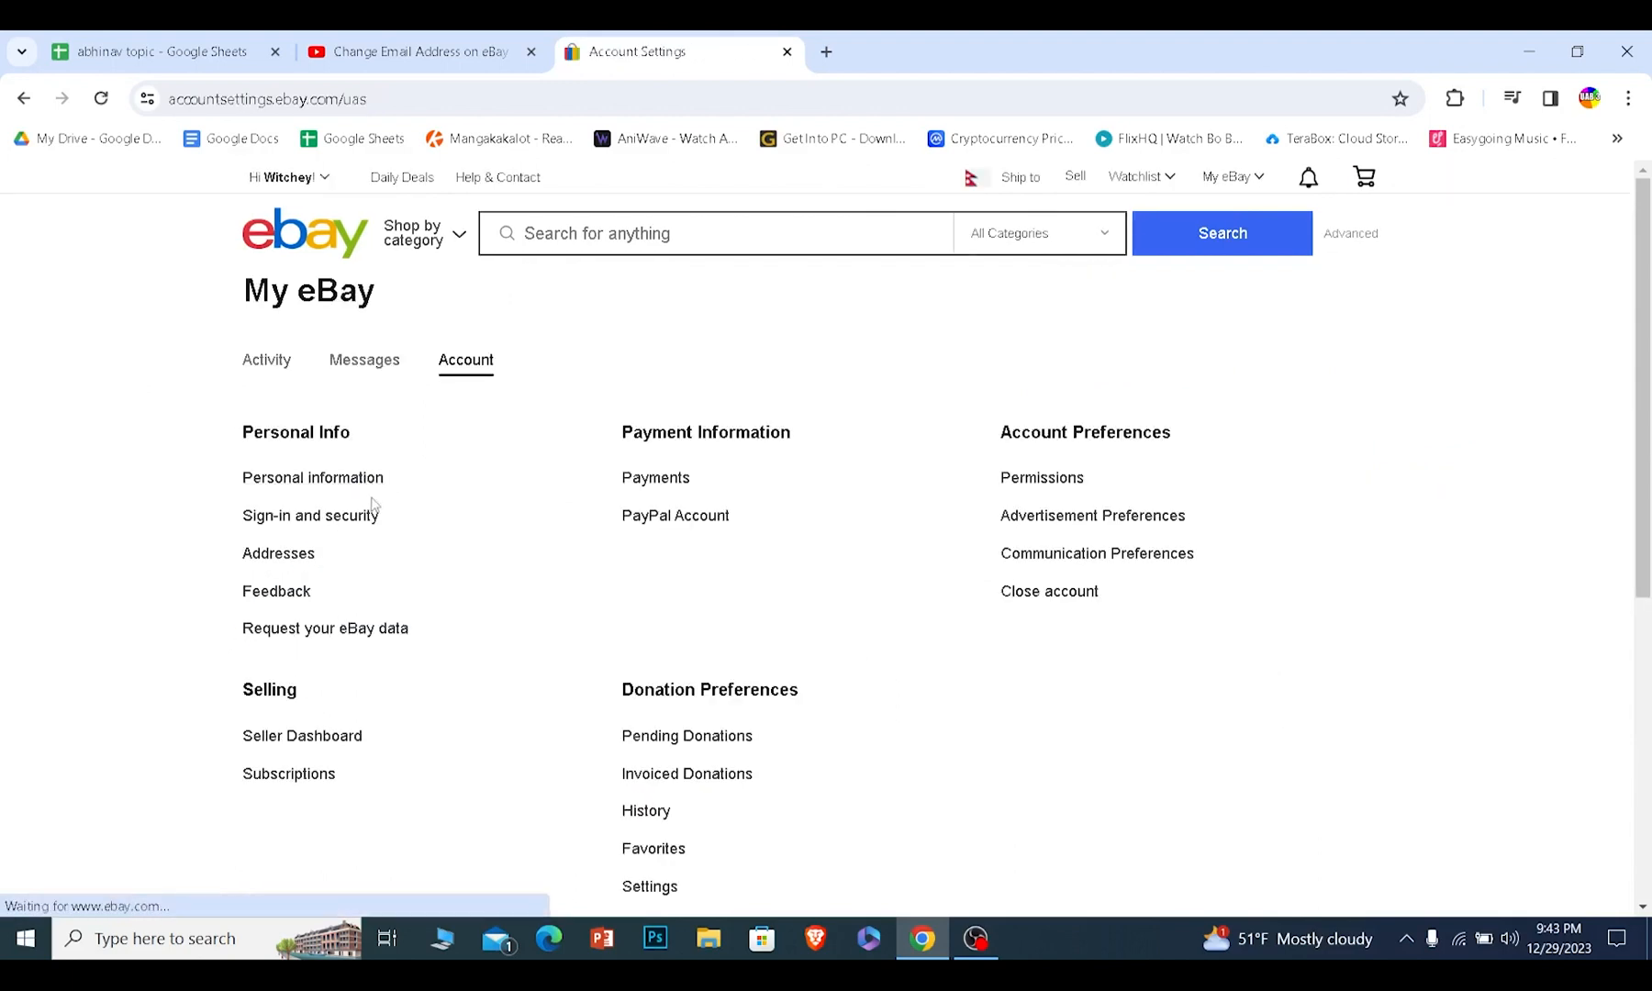
click(312, 477)
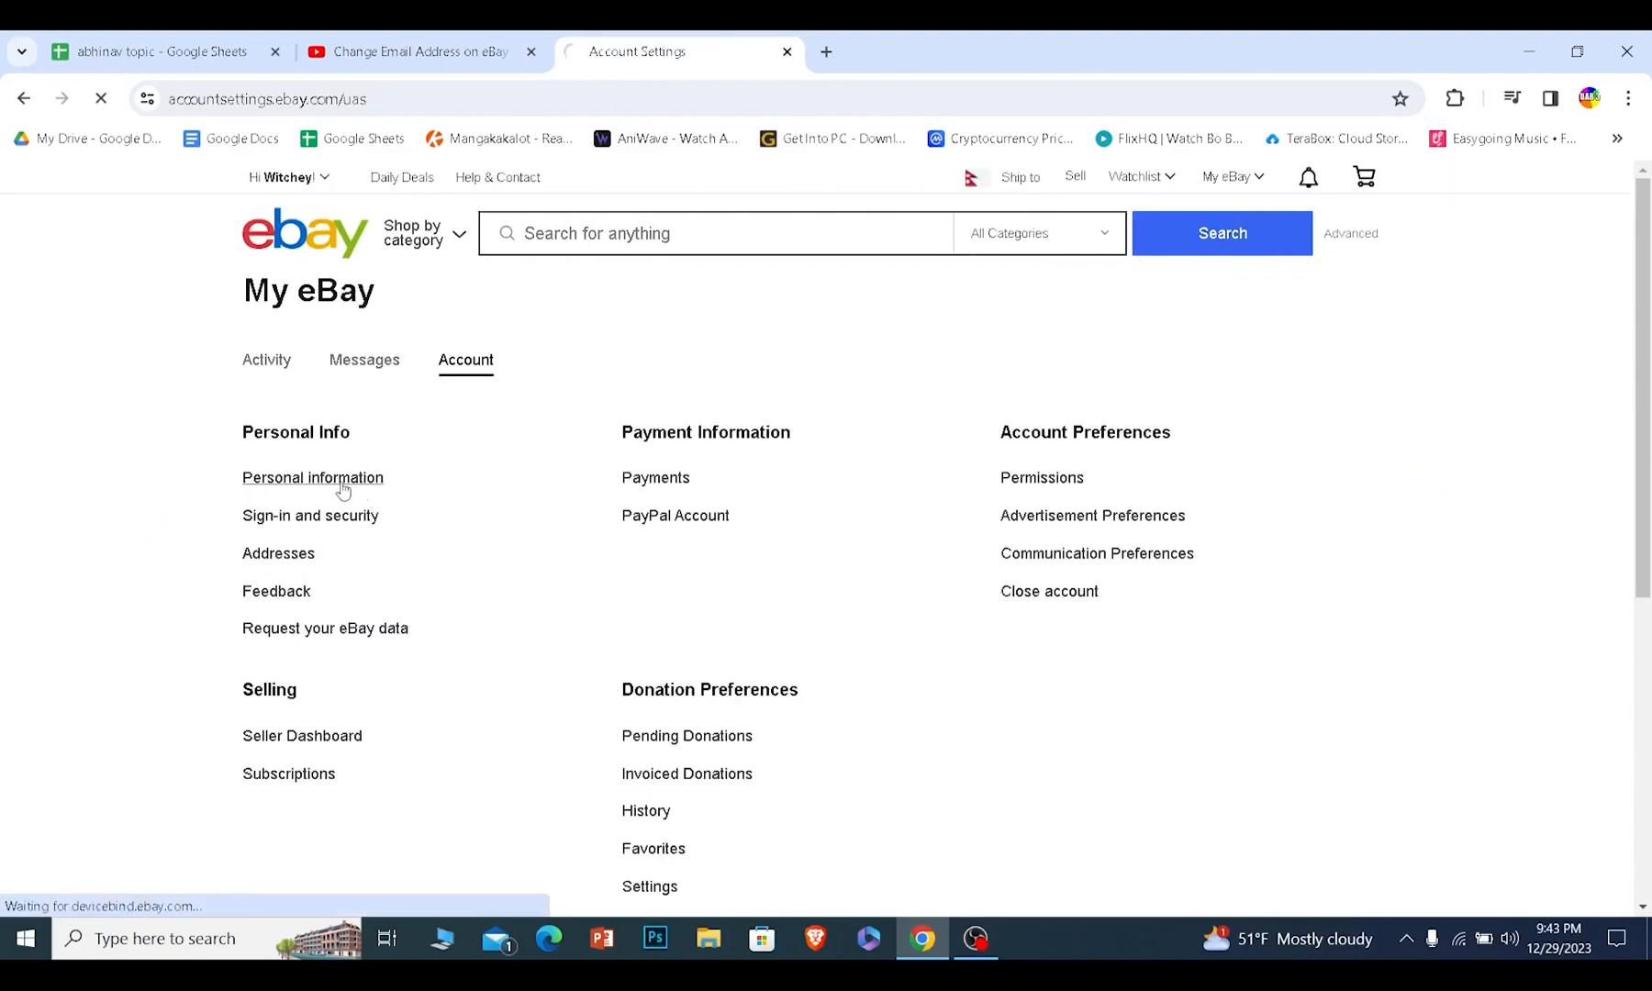
Replace the Contact info email with the new Gmail address and save it
click(312, 477)
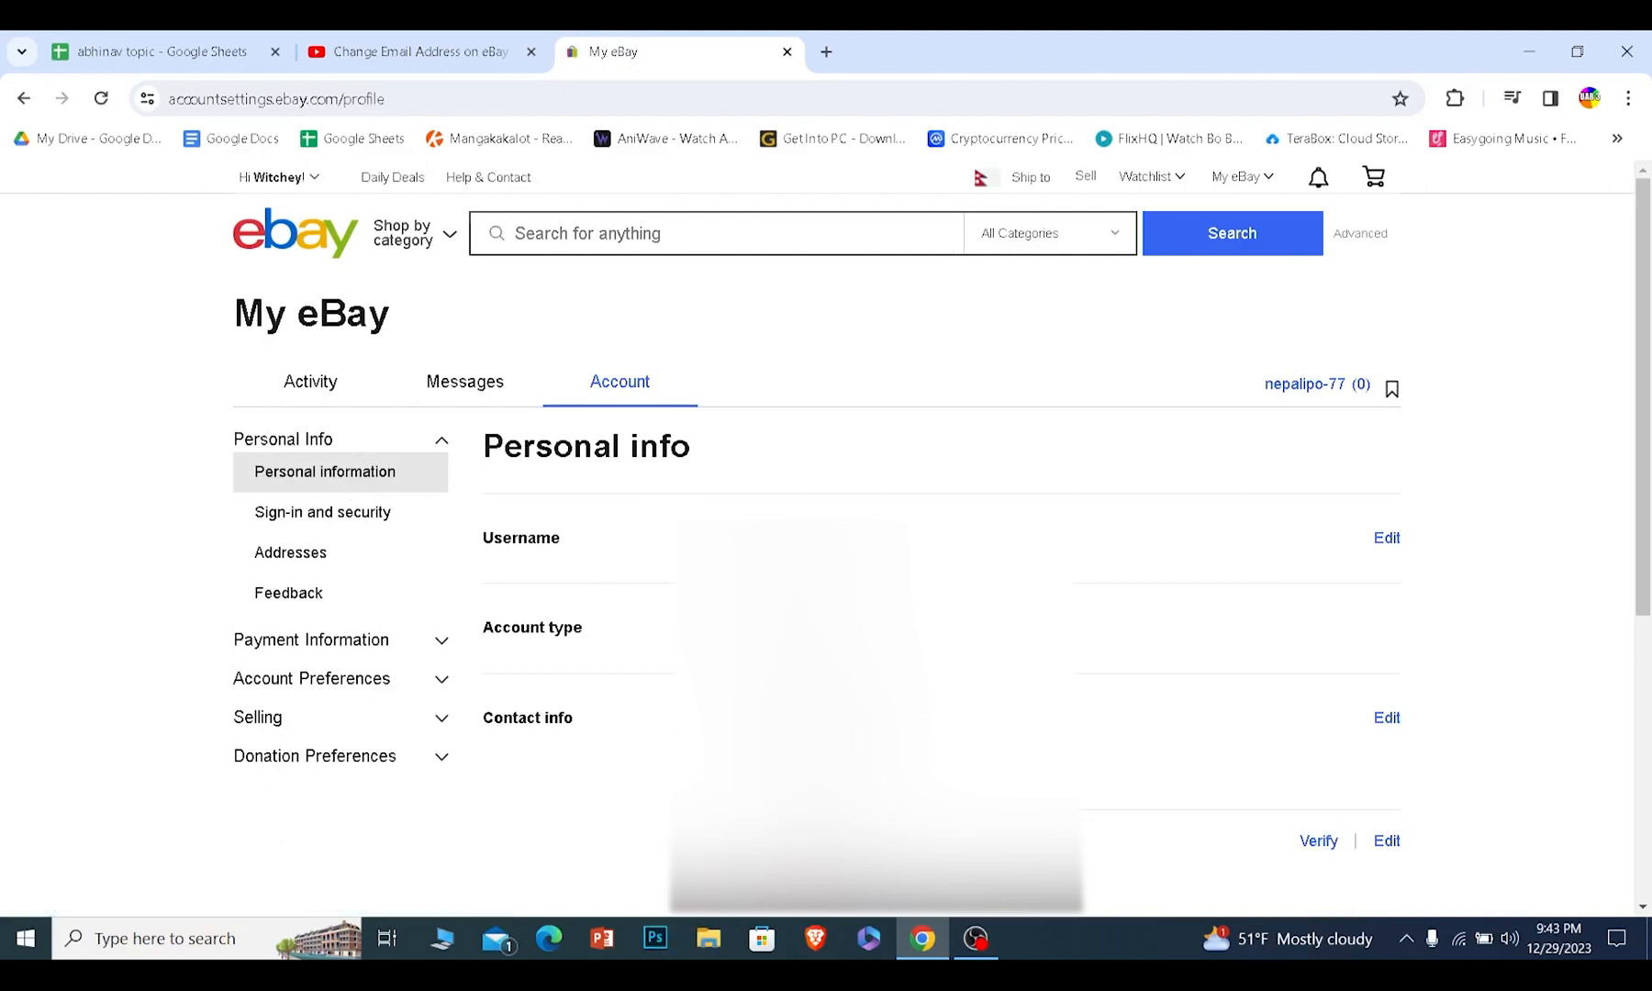
scroll(down, 3)
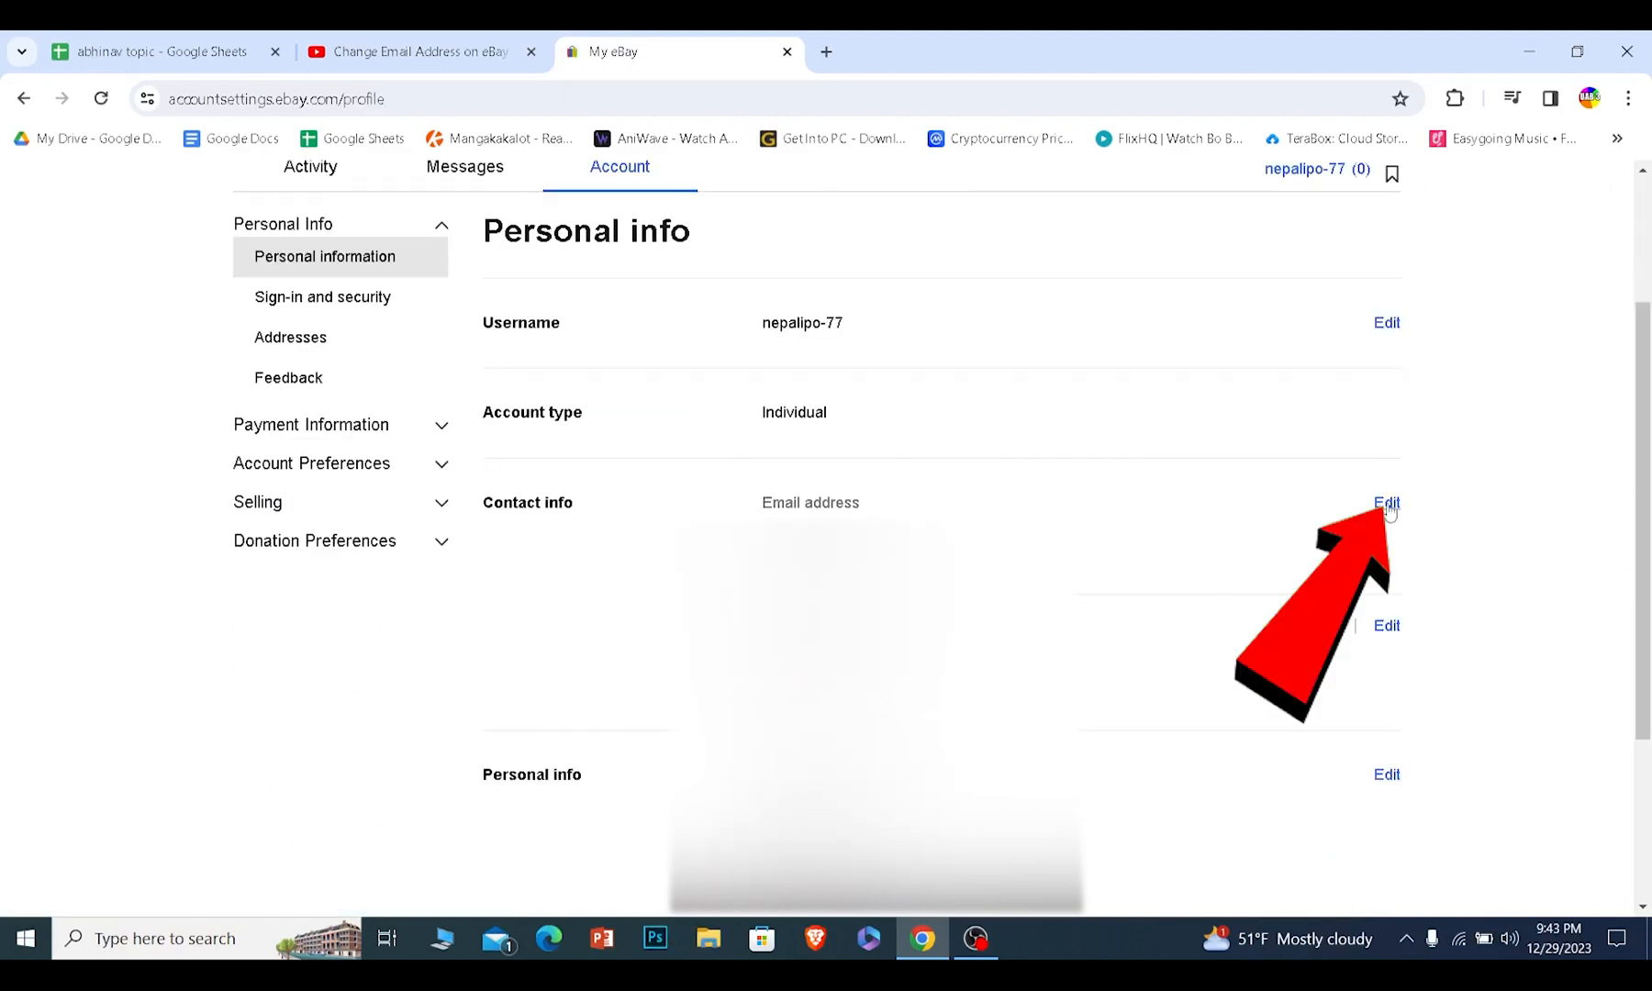
click(1386, 502)
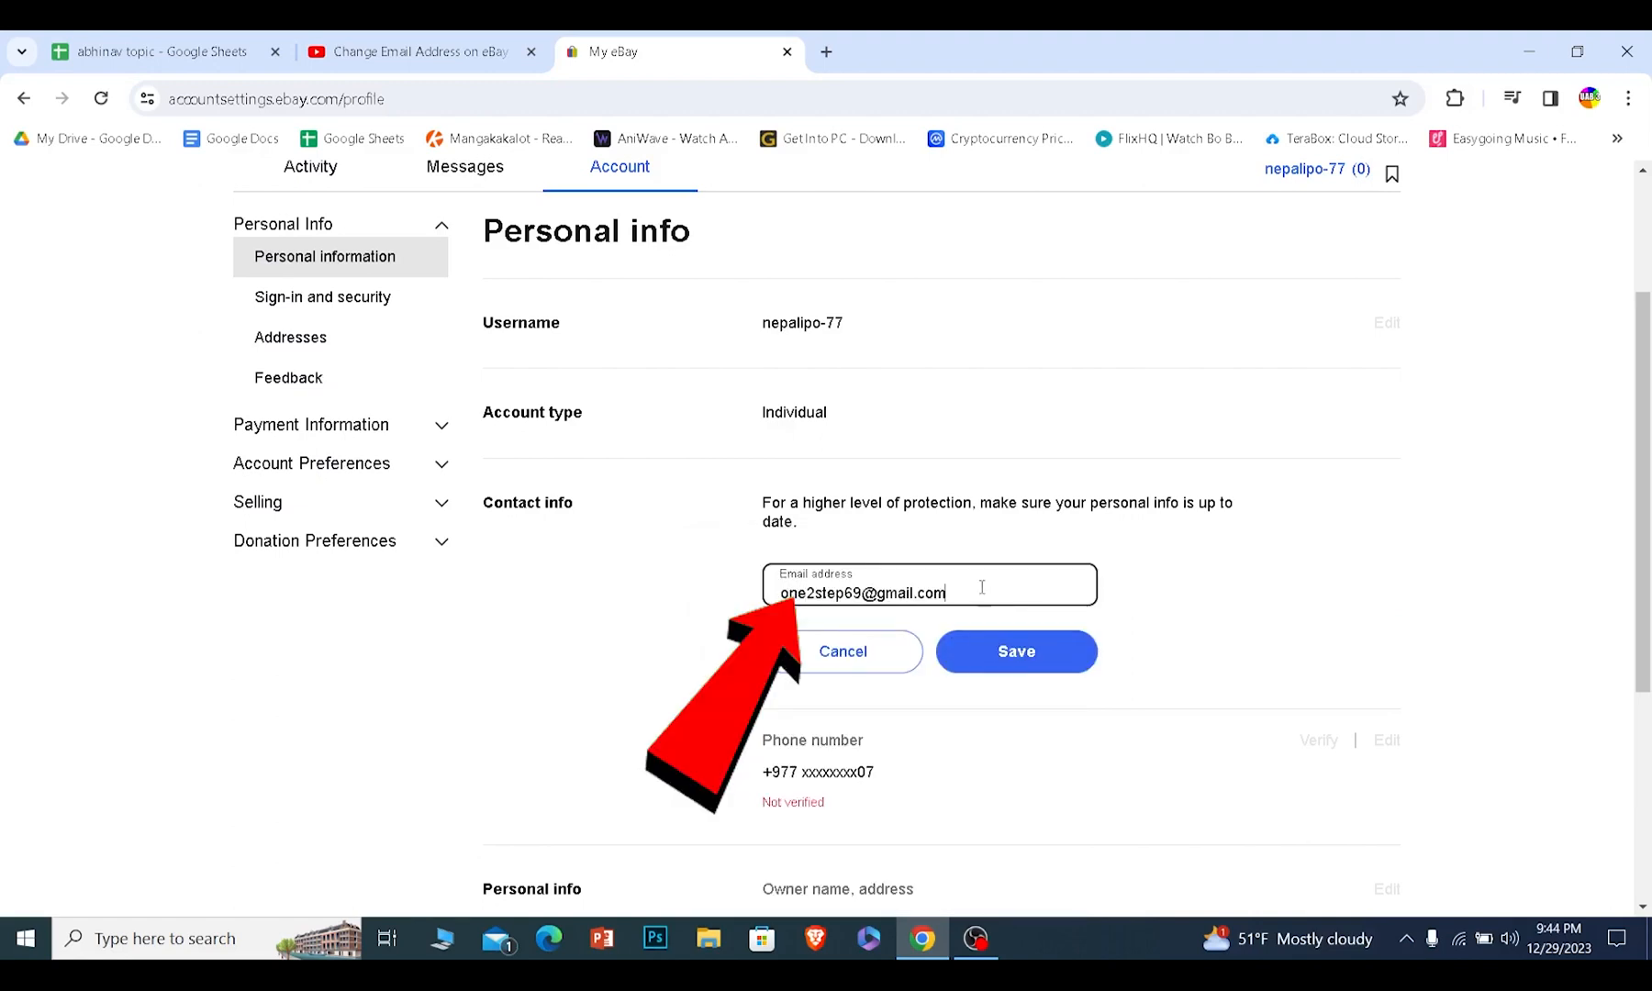
click(1015, 651)
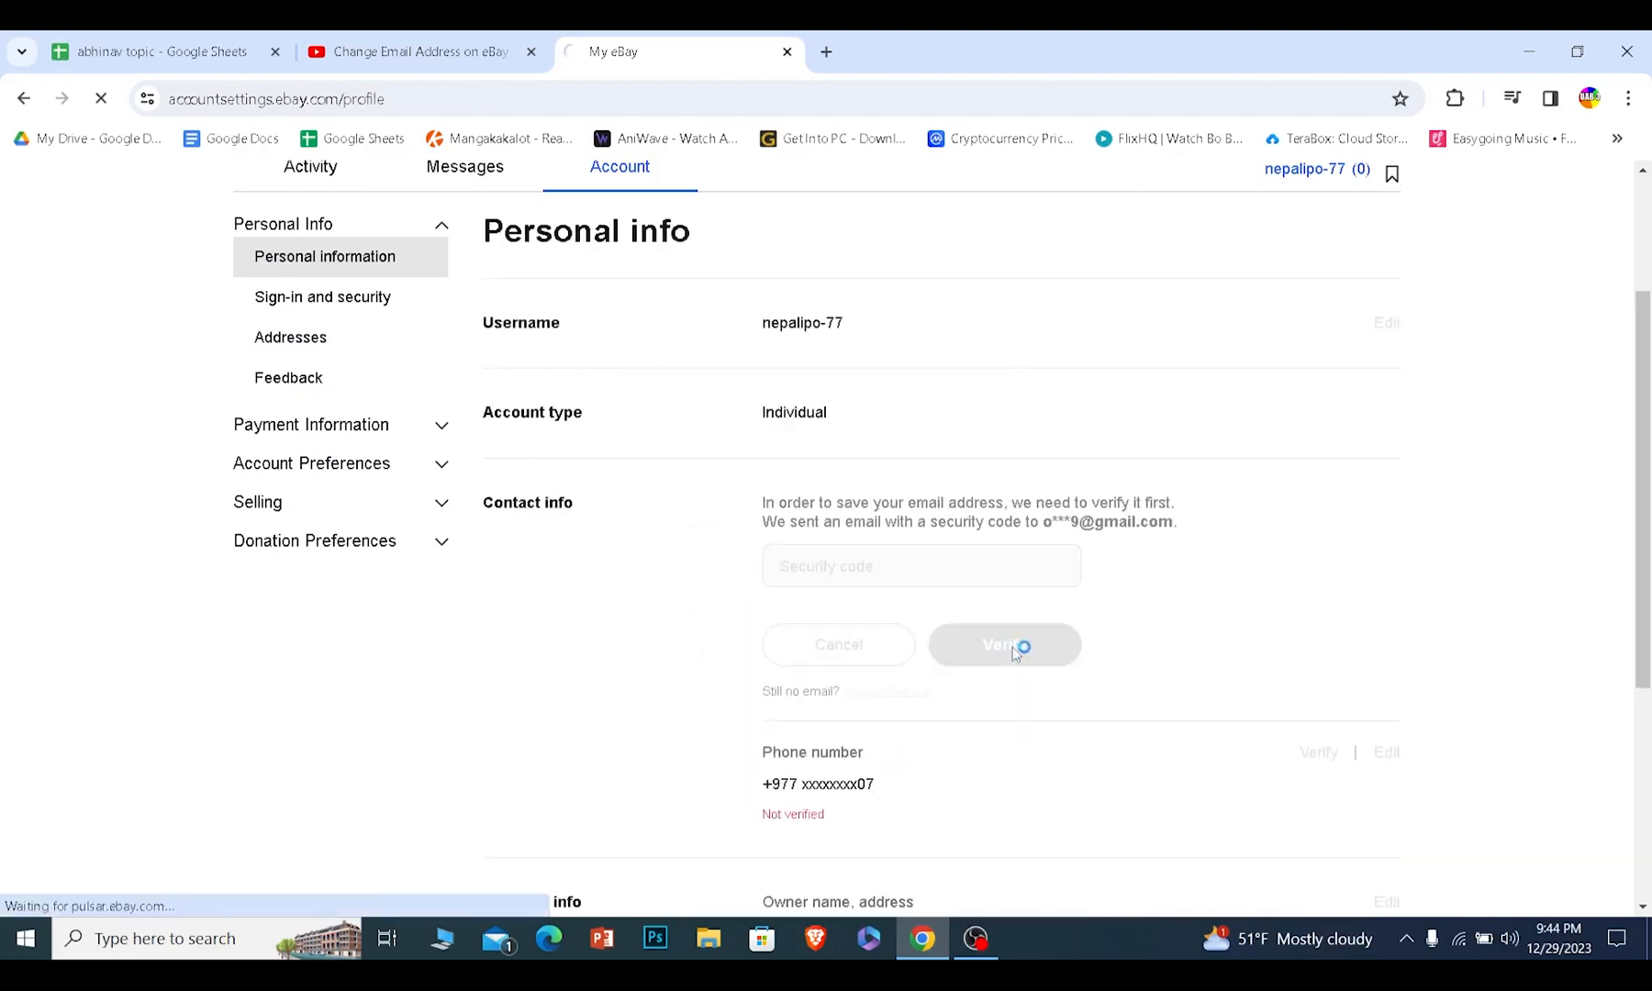
Have eBay email a code, copy 188825 from Gmail, and return to eBay
click(1002, 643)
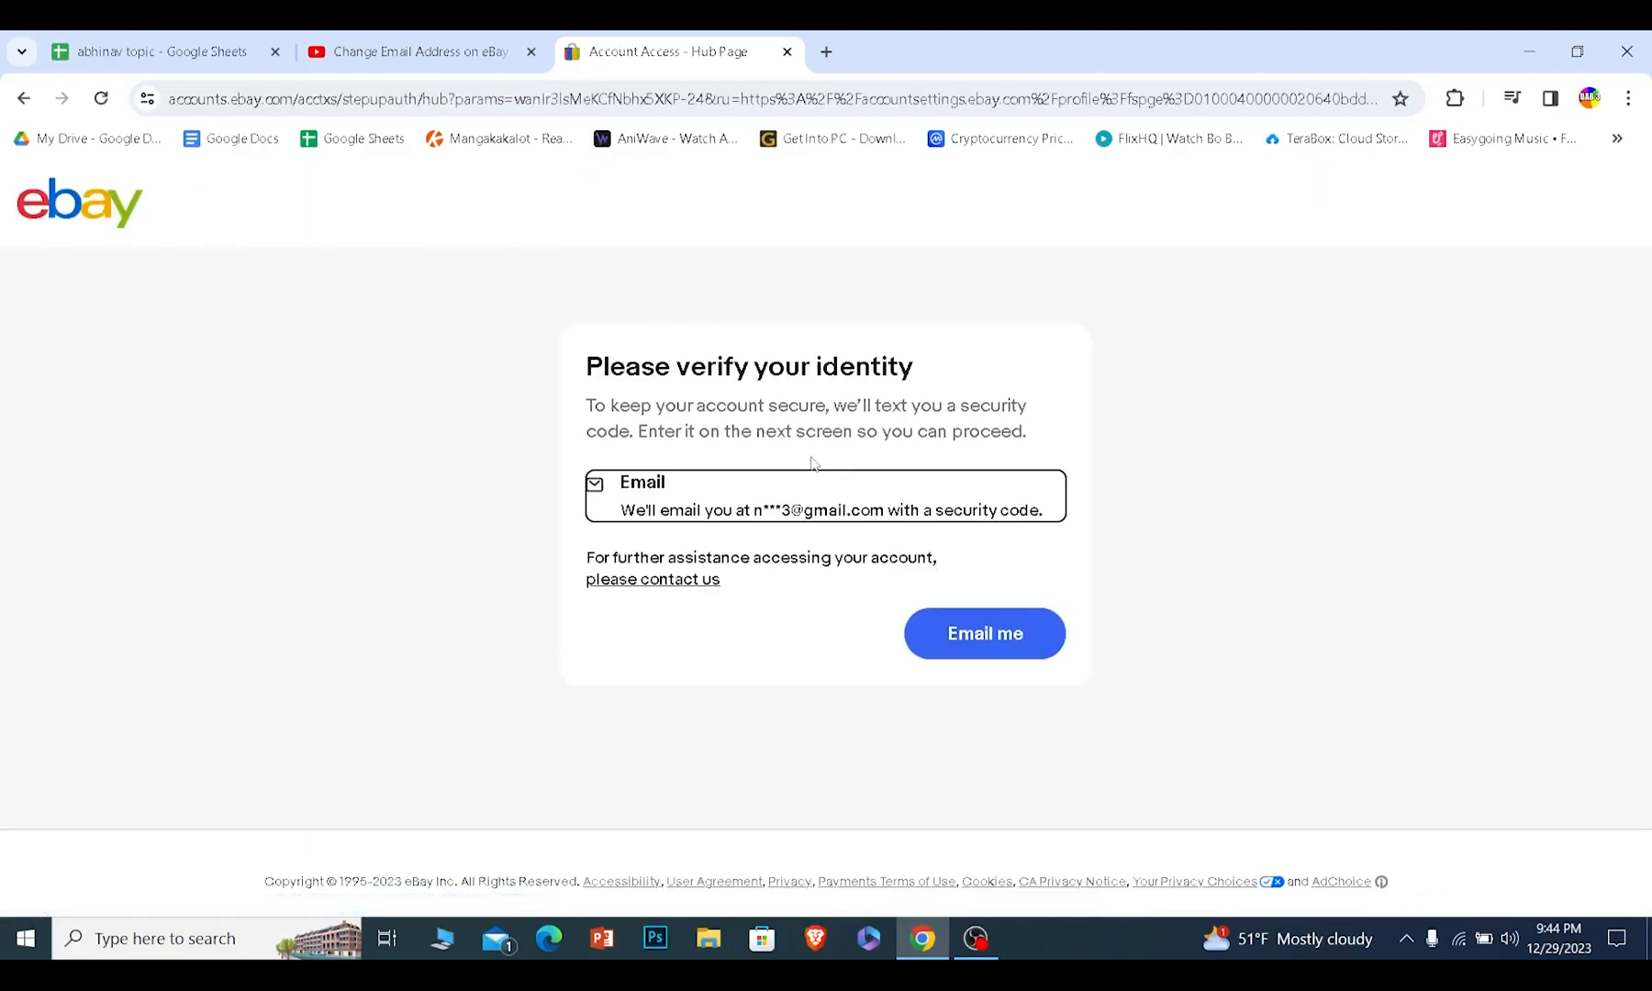
mouse_move(802, 294)
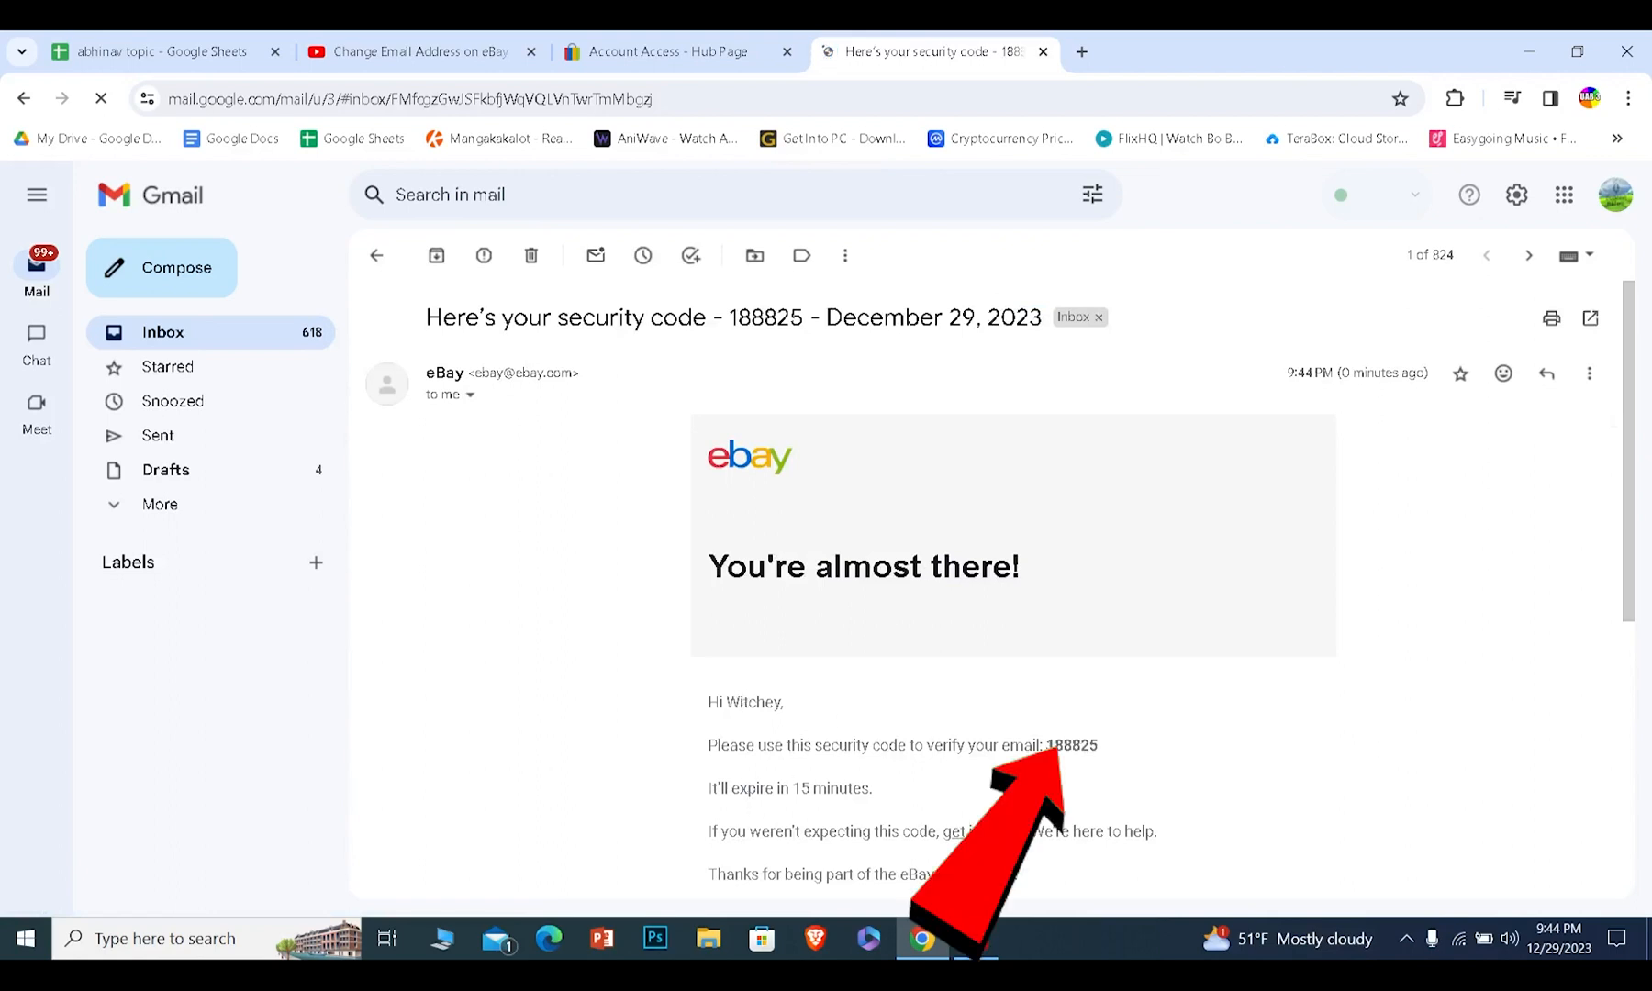
double_click(1071, 744)
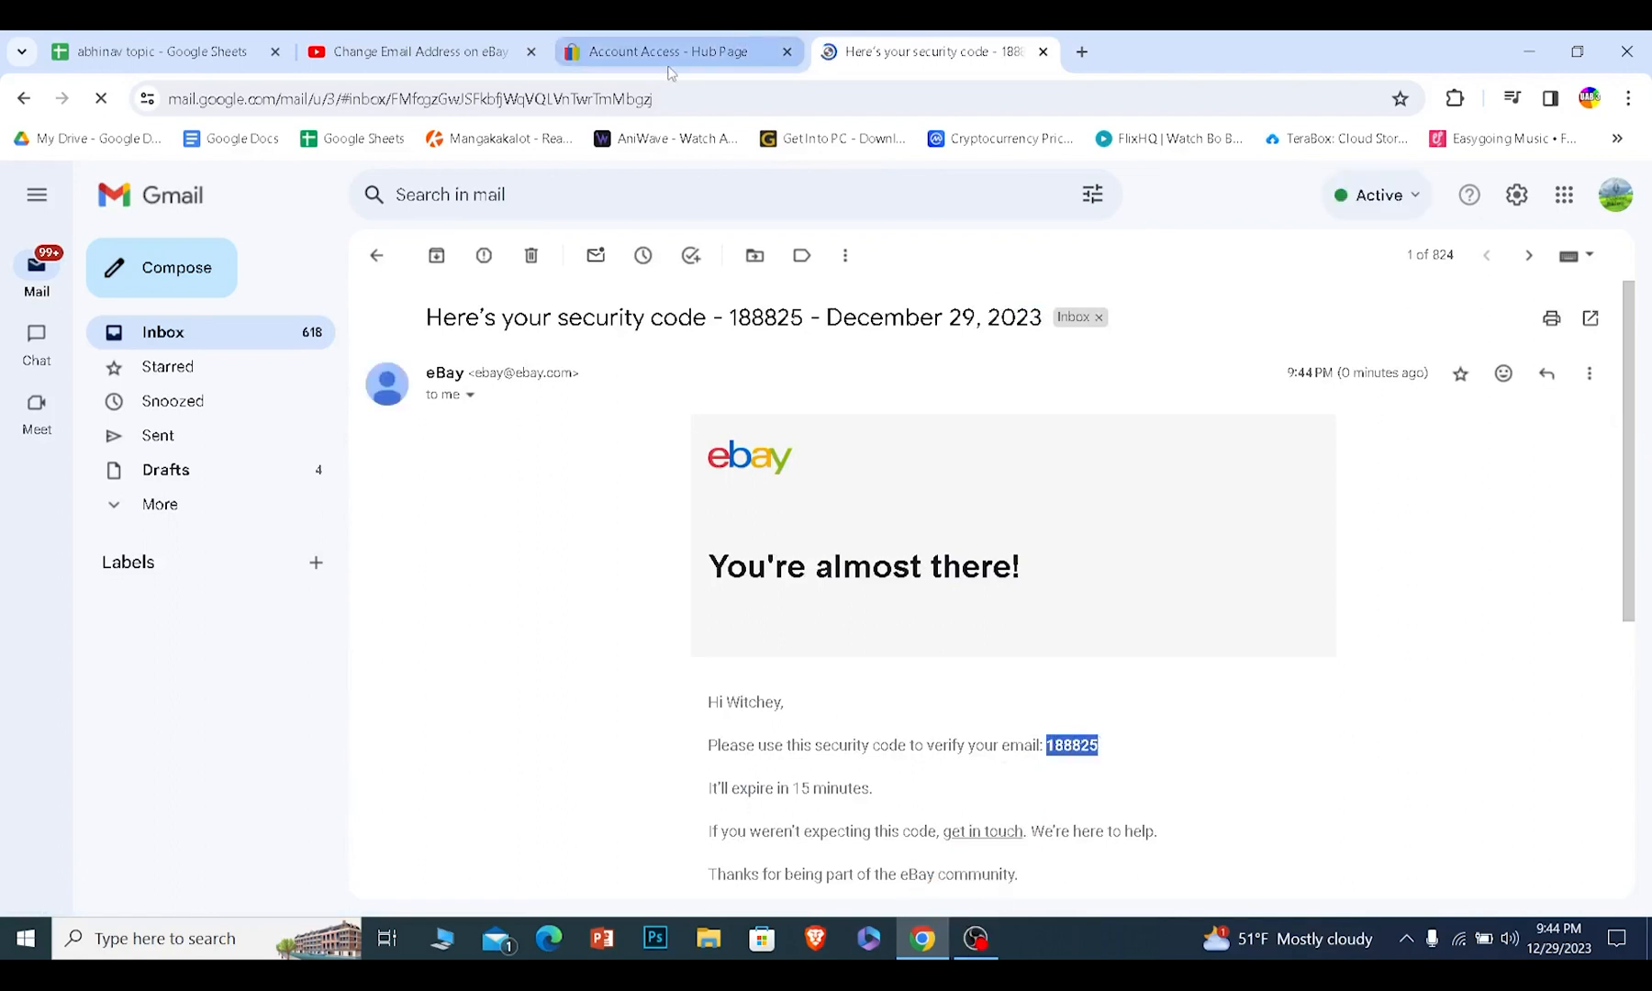
click(670, 50)
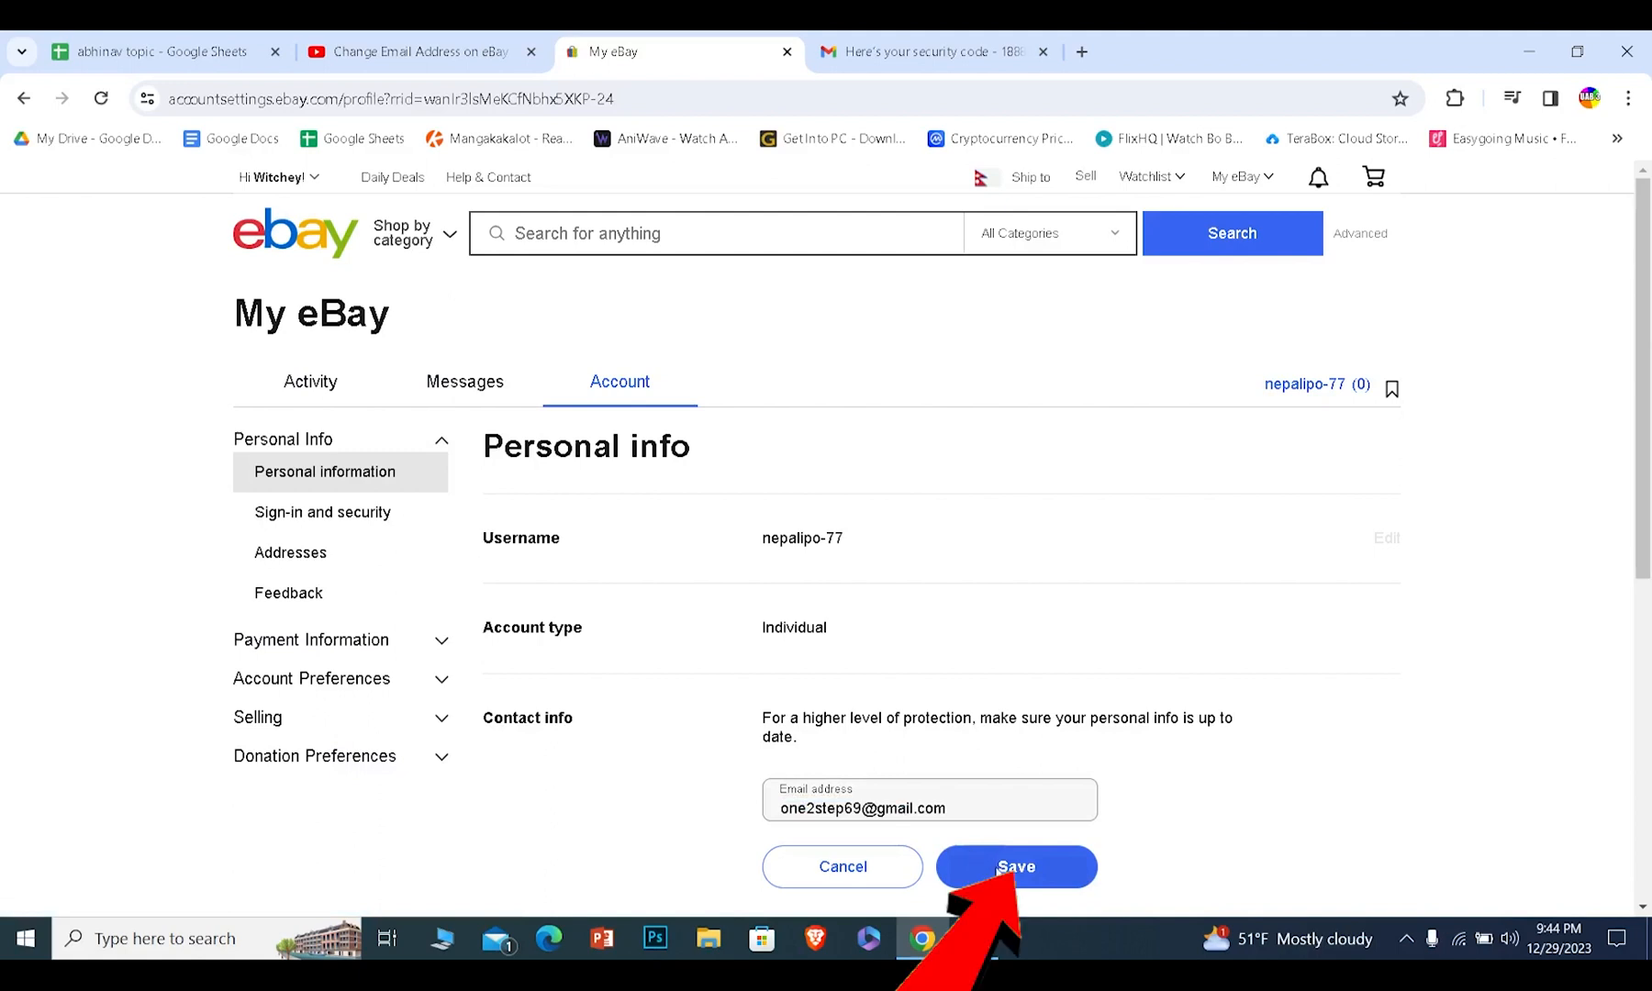
Save the new contact email again to send a code to the new inbox
click(1013, 866)
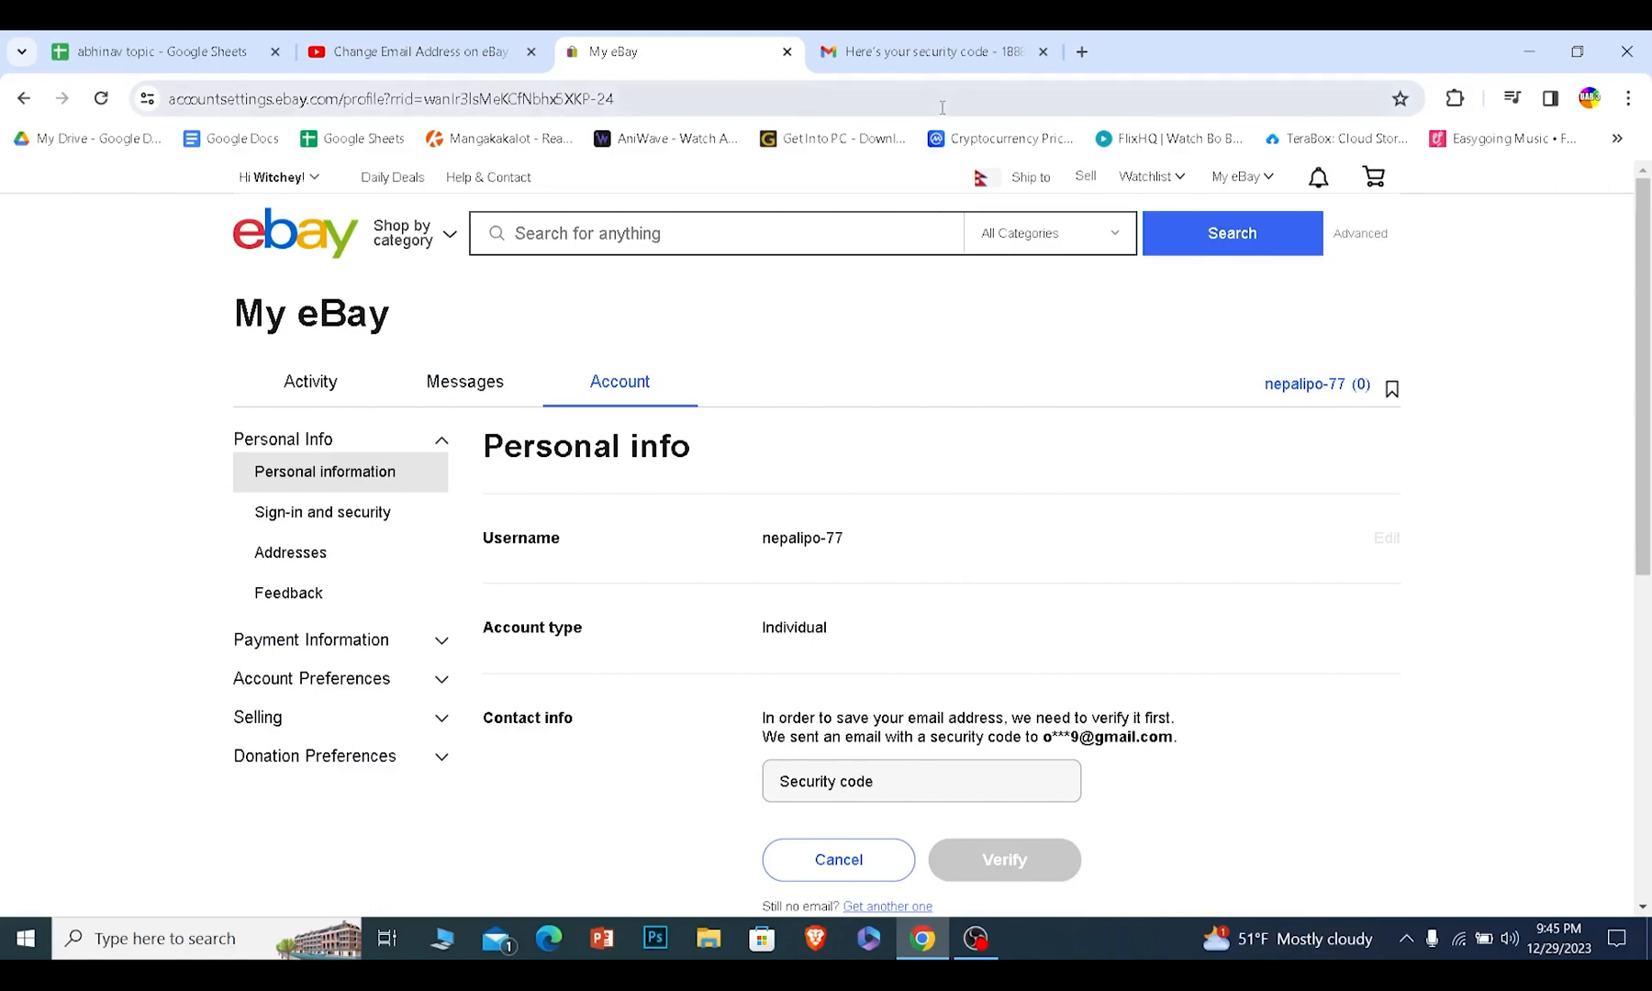
Verify with the new inbox's security code, save the contact email, and return home
click(927, 50)
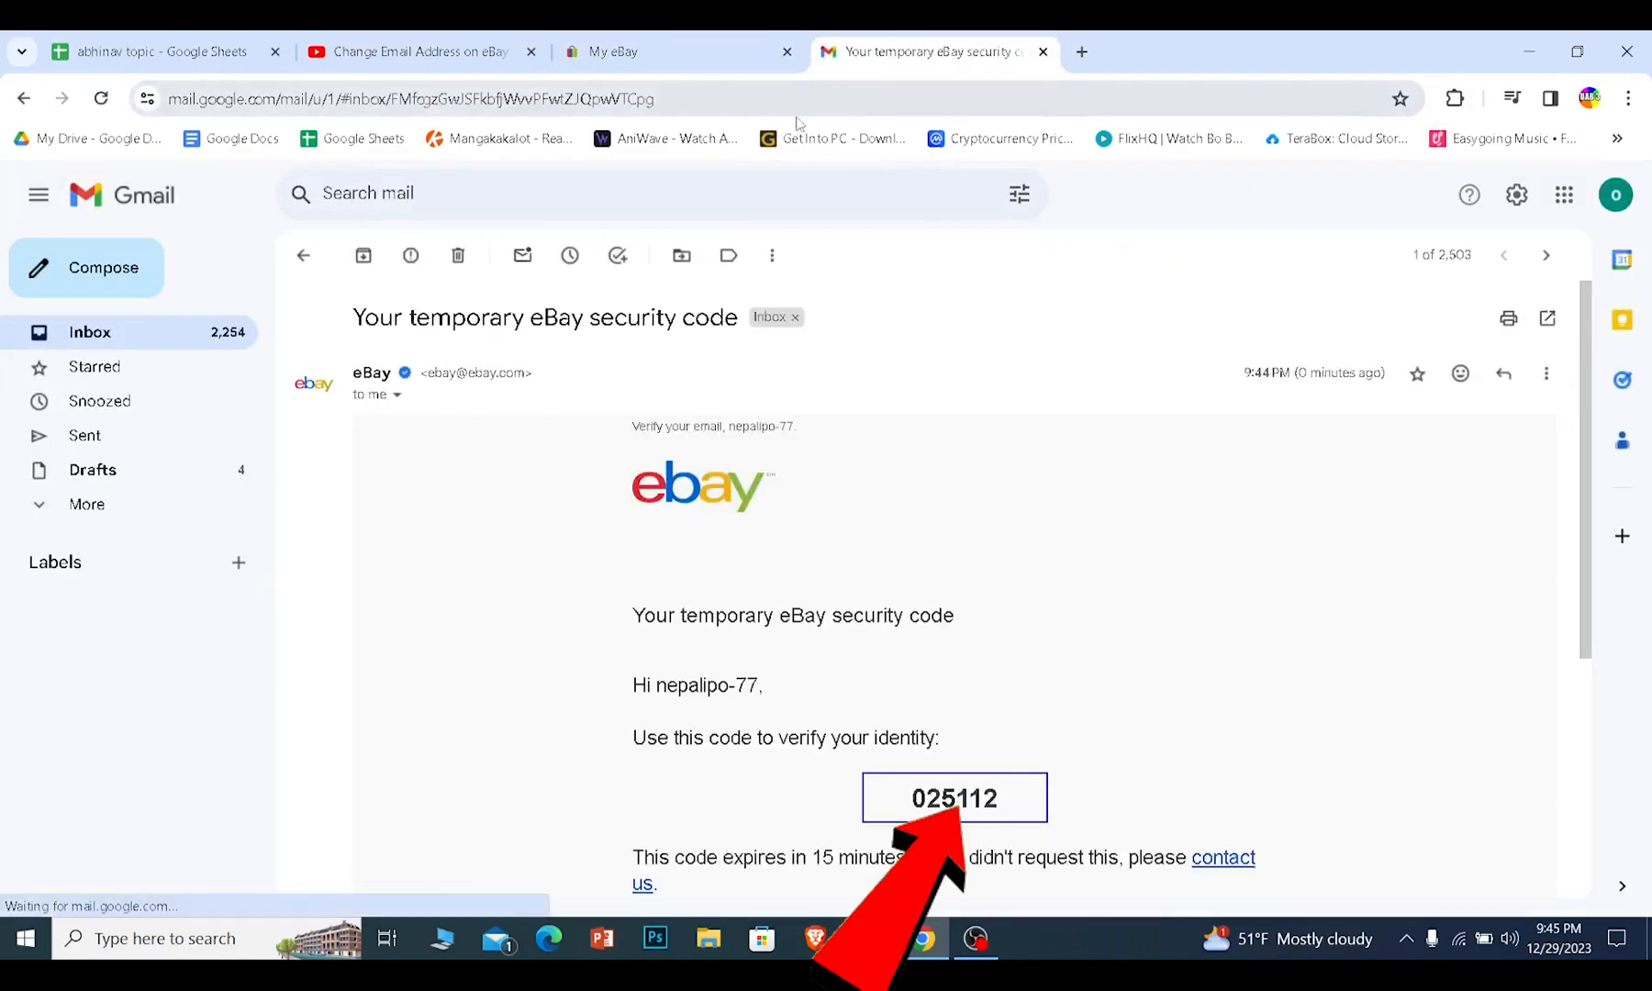
click(632, 51)
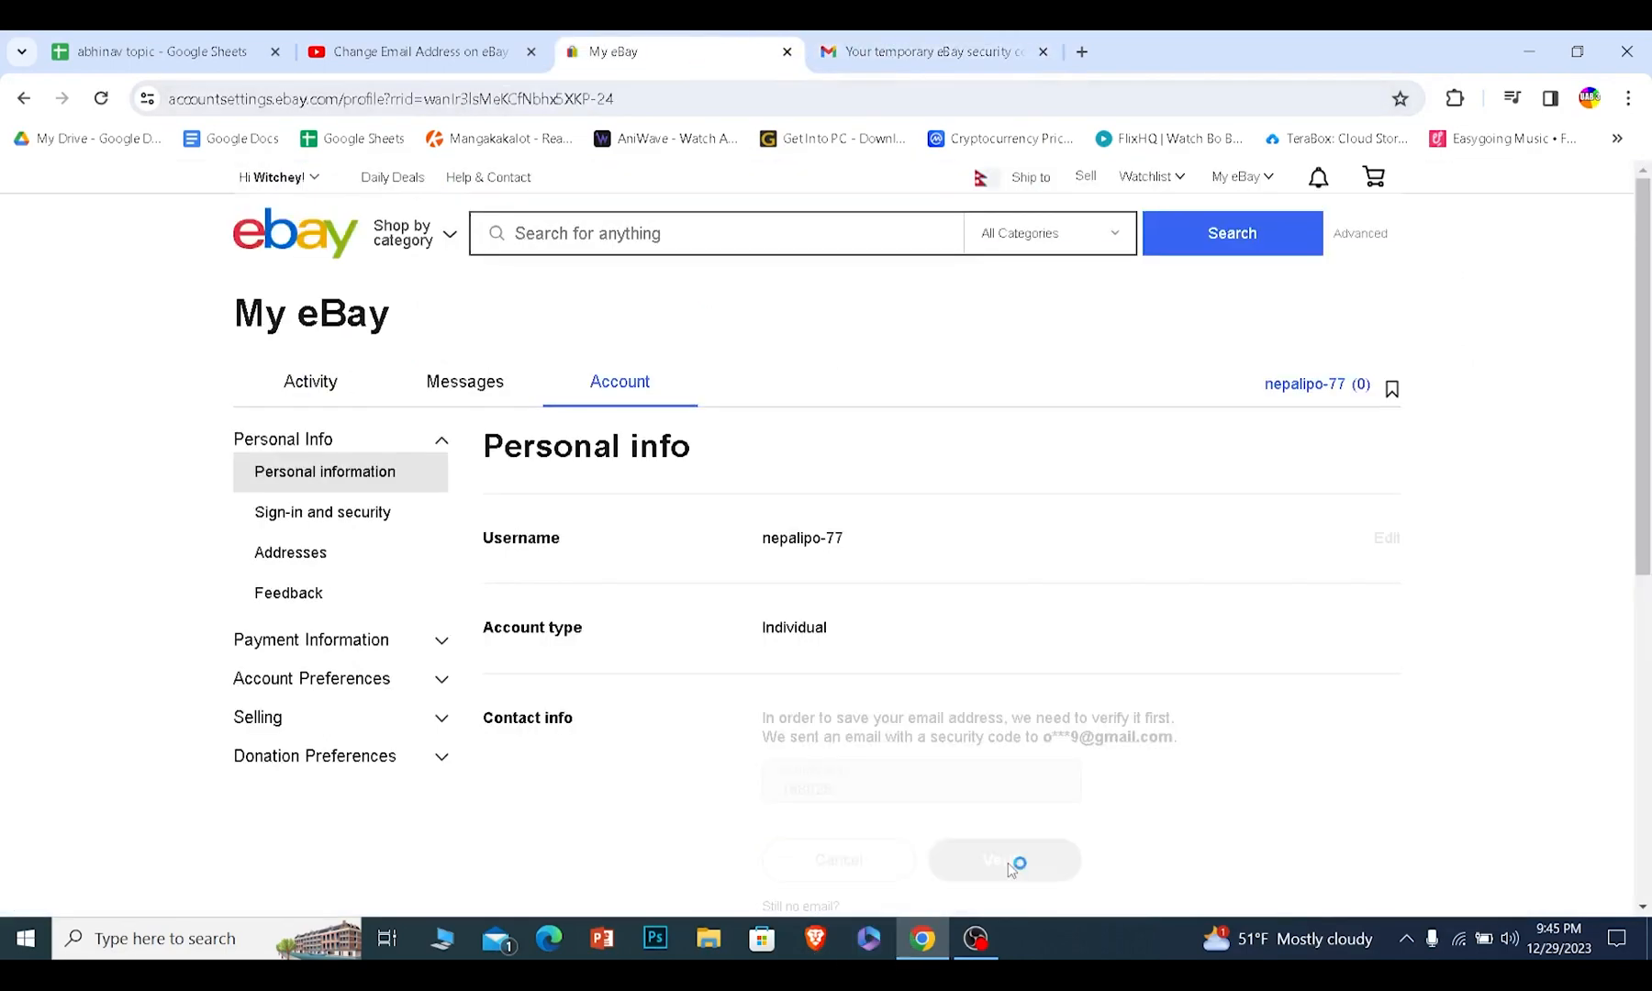
click(1002, 868)
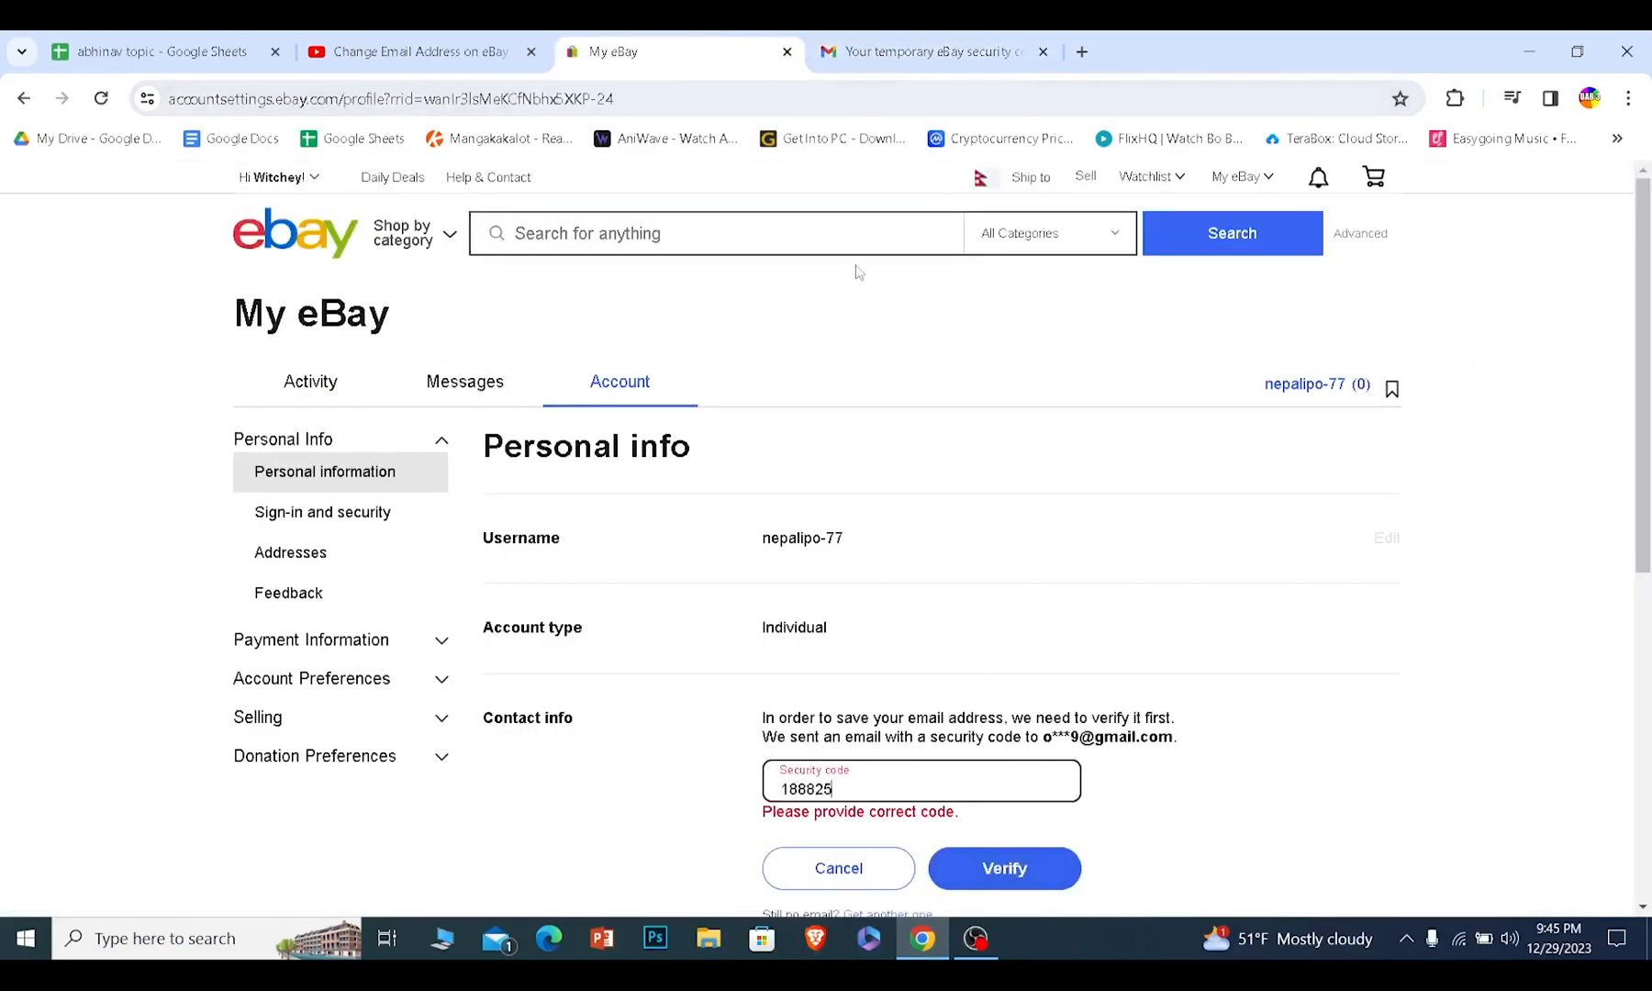
click(1003, 868)
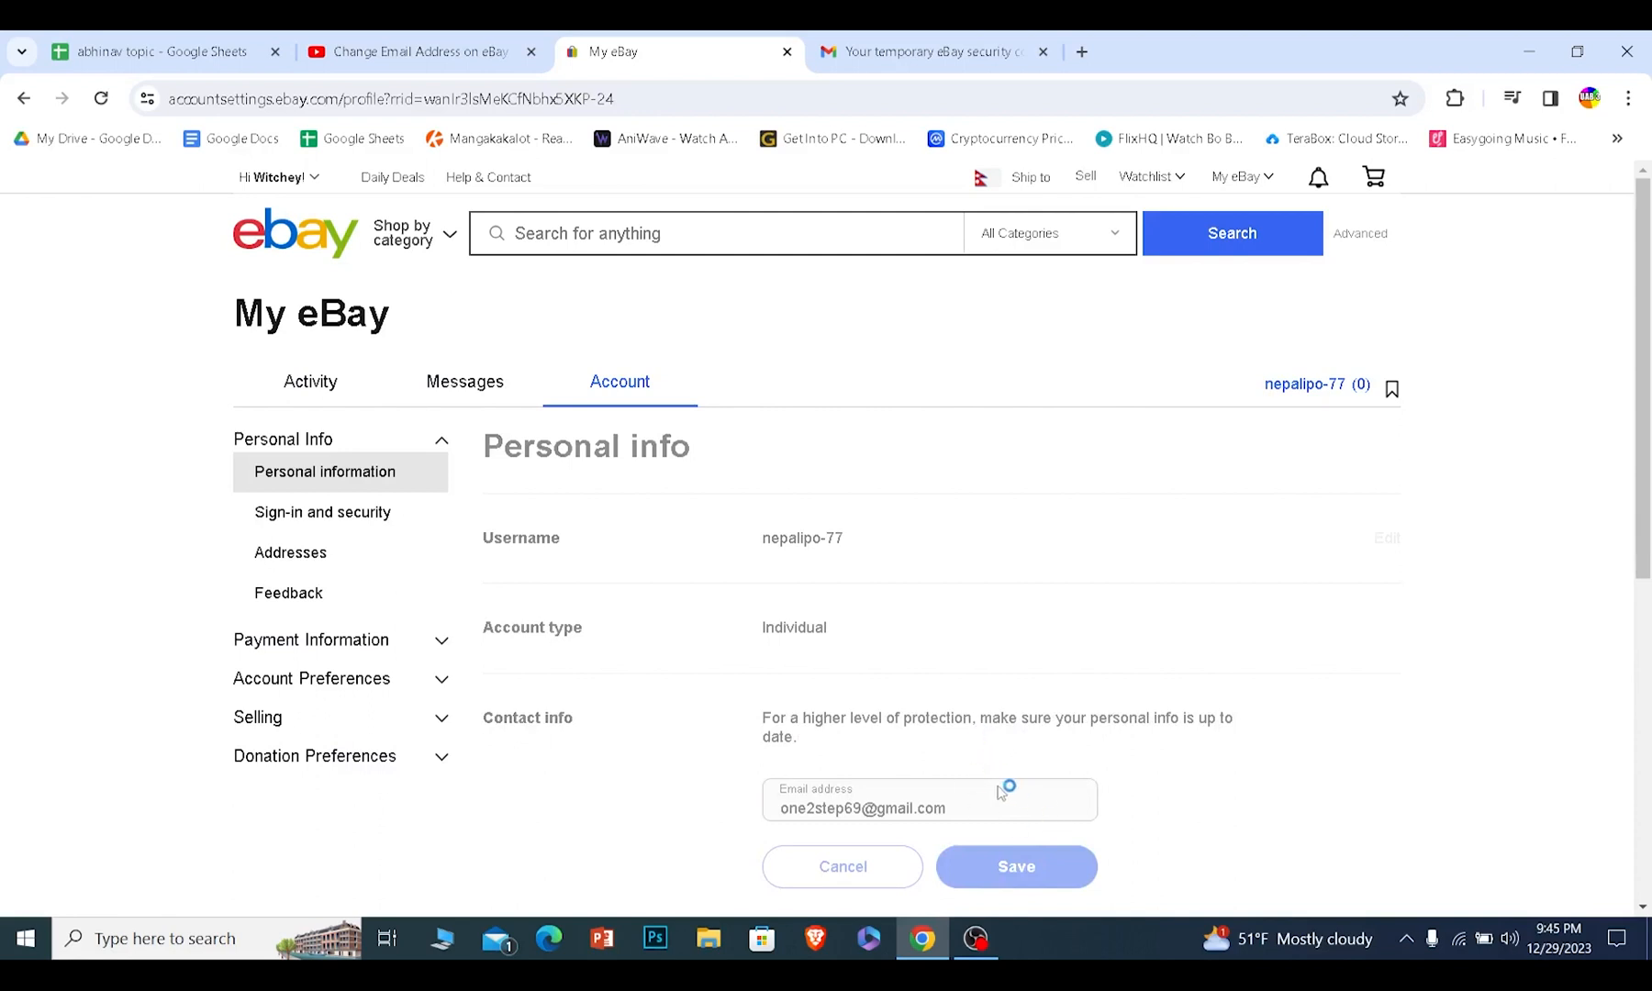
click(1014, 865)
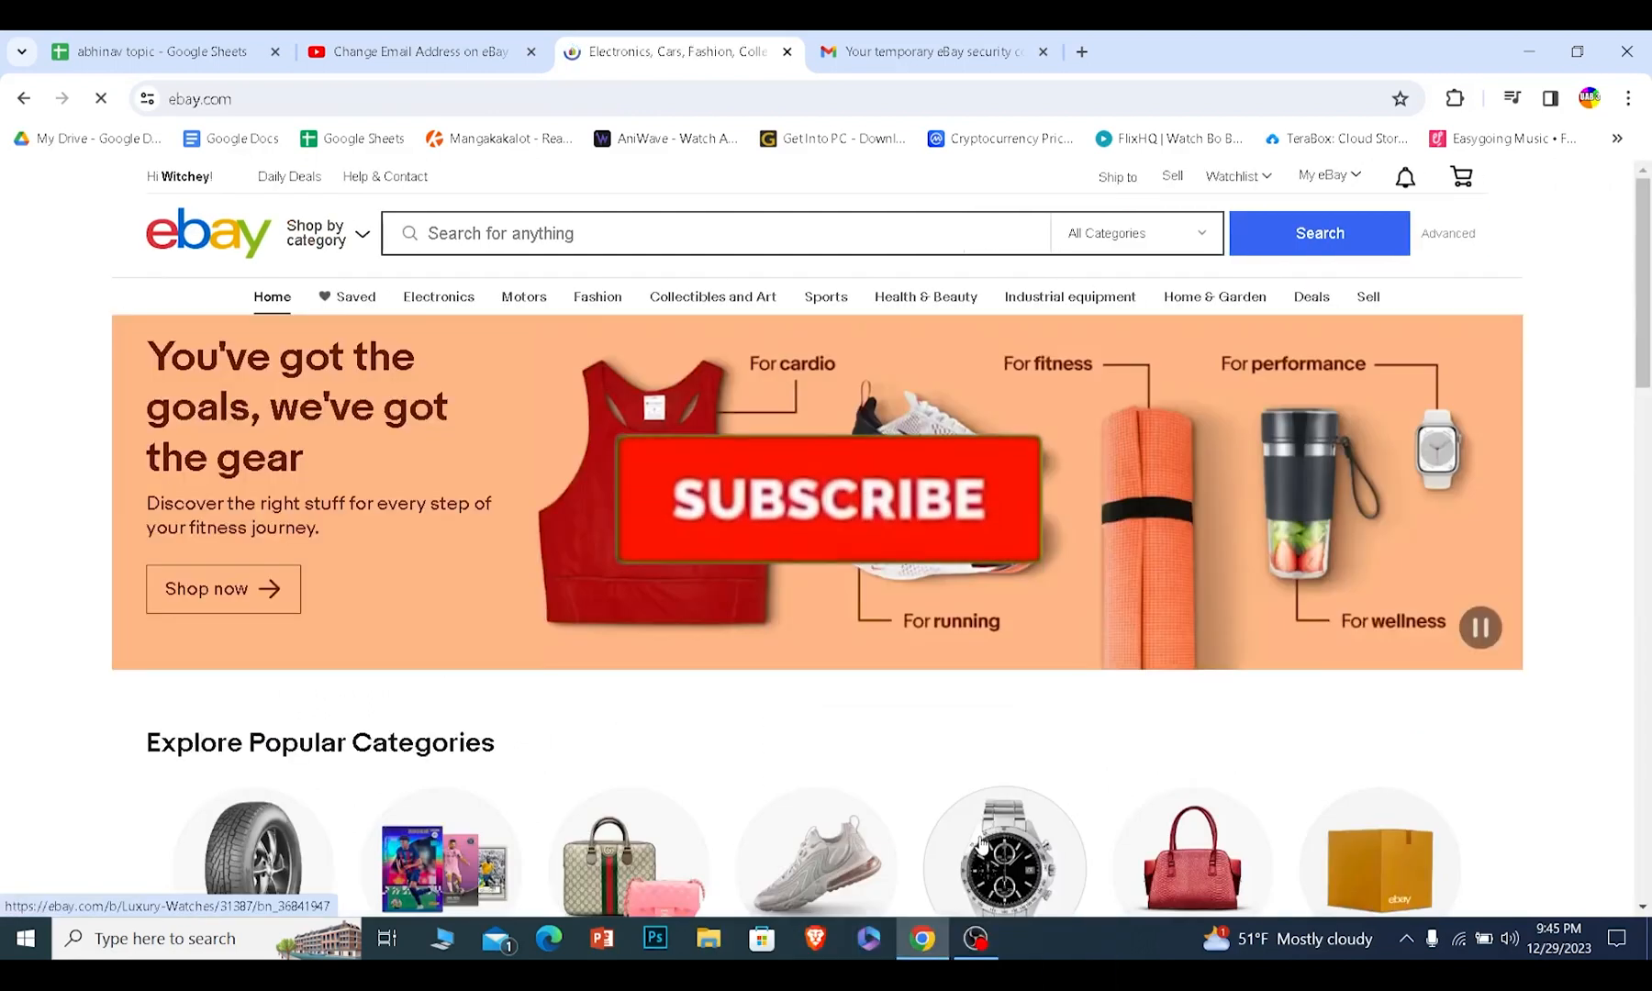
click(825, 499)
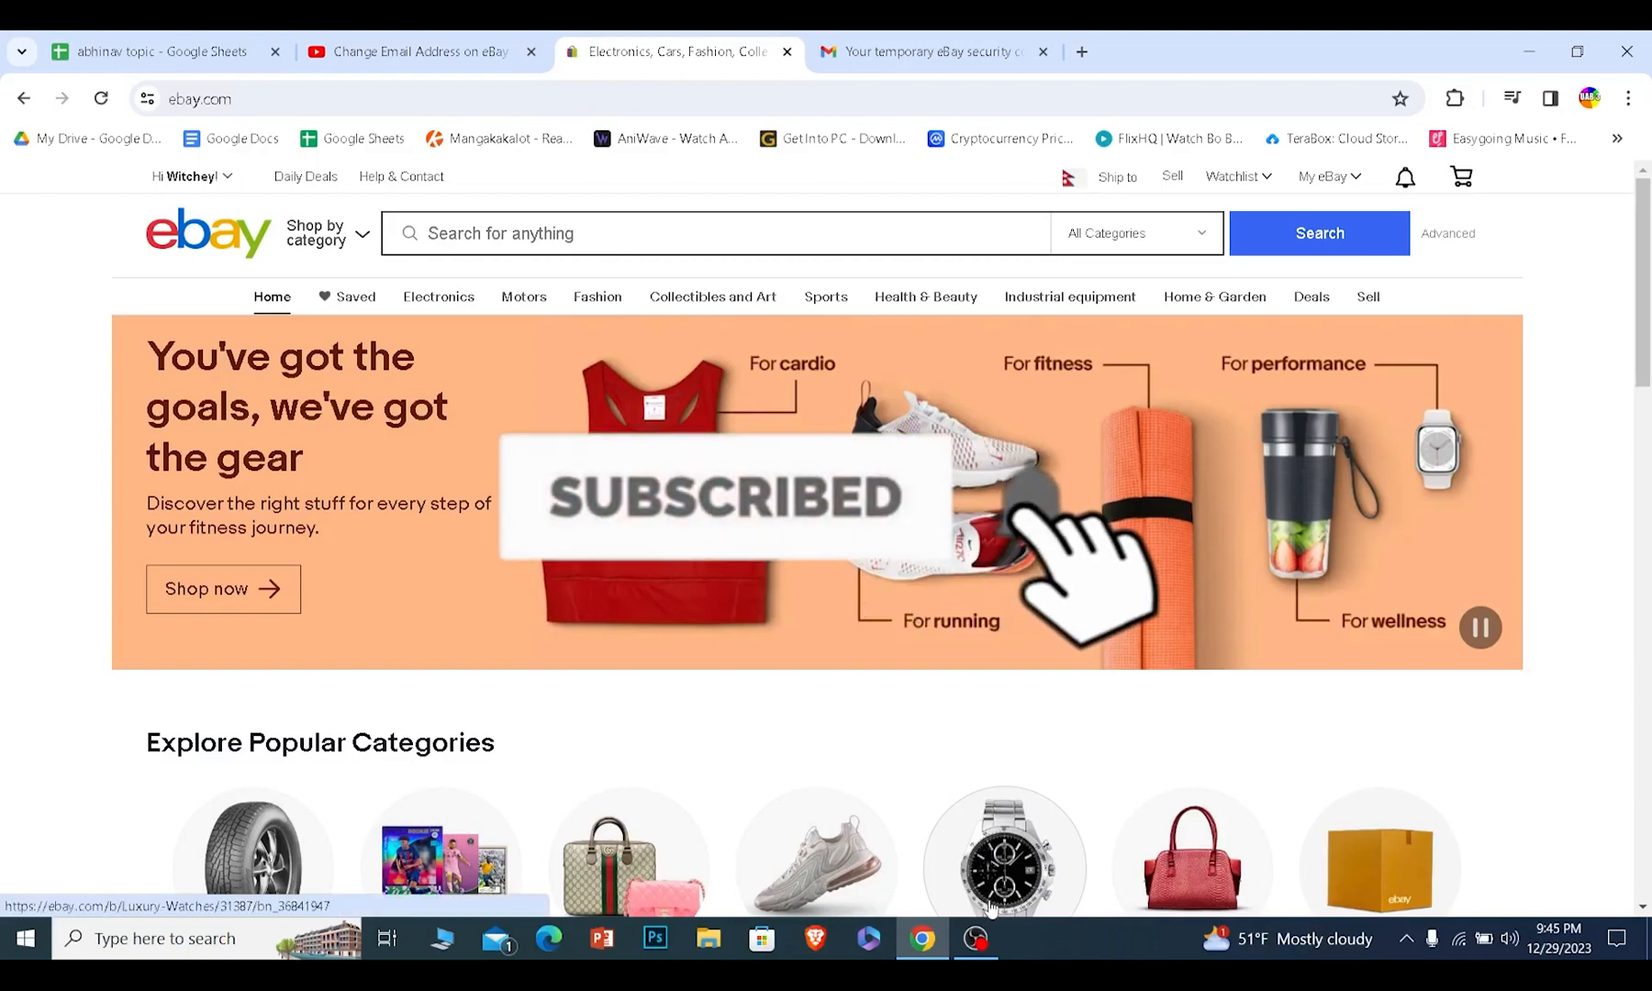